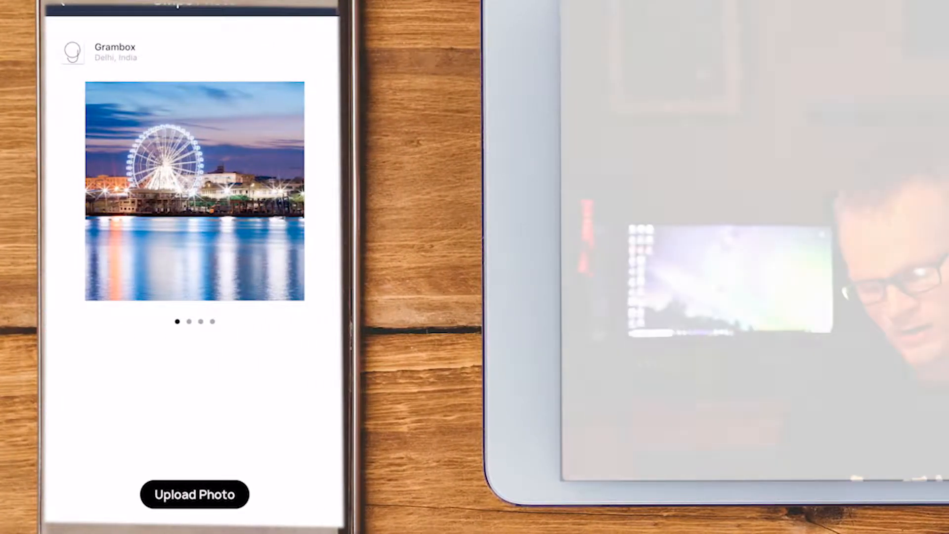
Step: Start a Swipe Photo upload and bring up the phone's photo albums
left_click(194, 494)
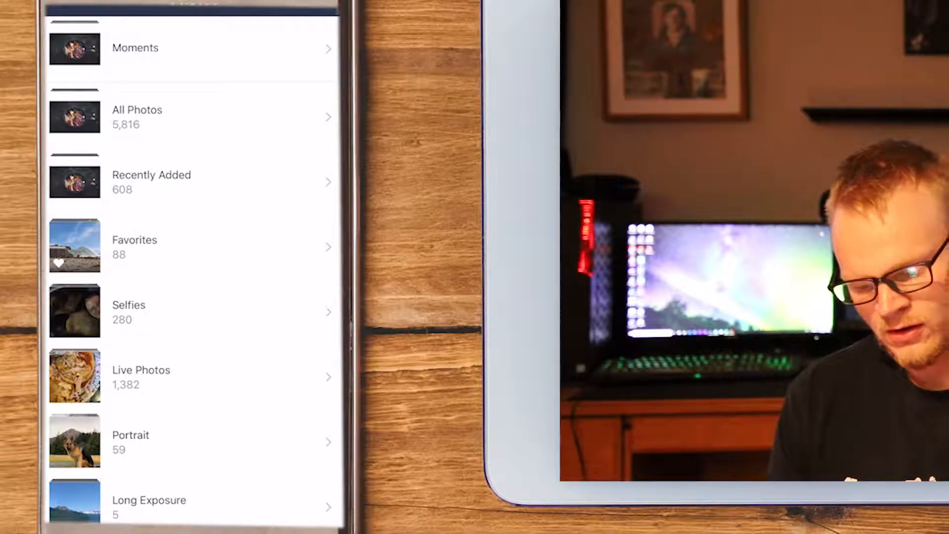
left_click(137, 117)
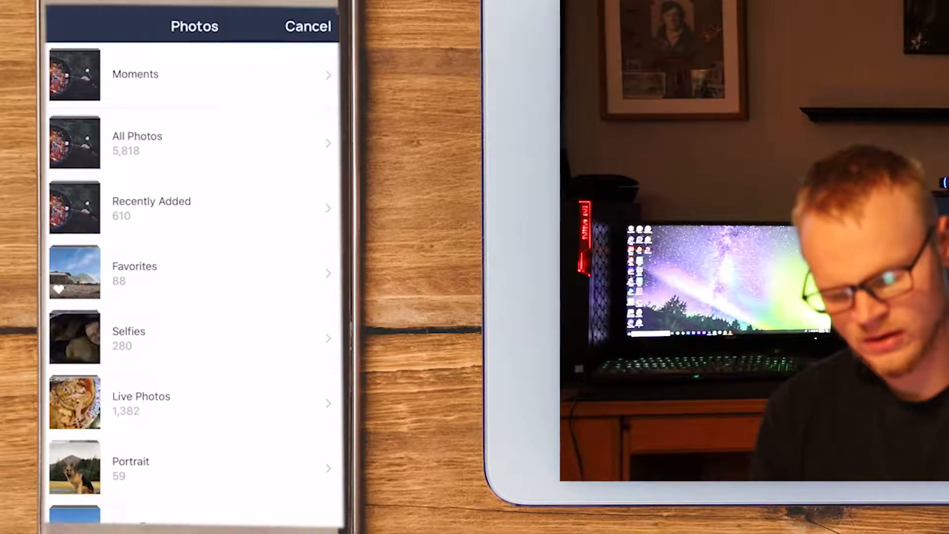
Step: Open All Photos and scroll down to the marshmallow fire-pit picture
left_click(137, 143)
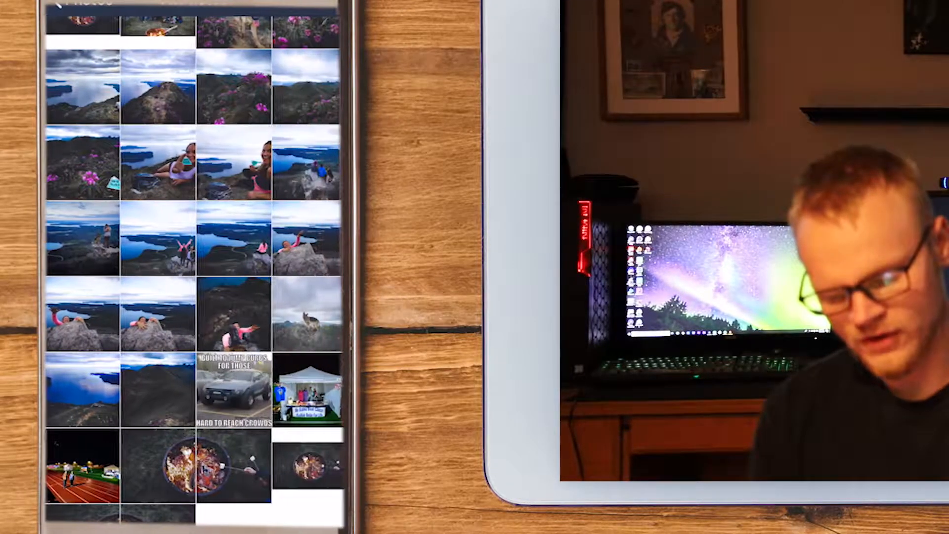
scroll("down", 3)
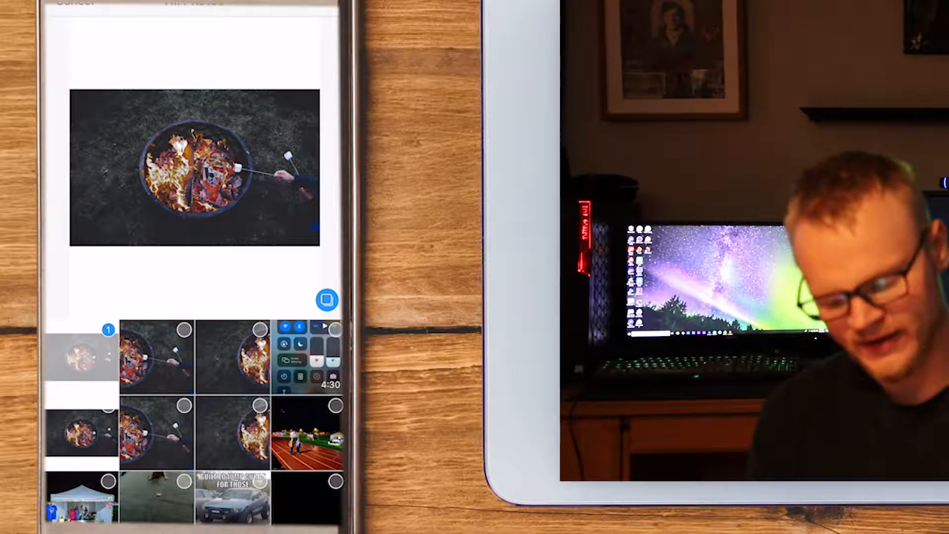
Step: Add the closer fire-pit shot as the second photo in the post
left_click(238, 356)
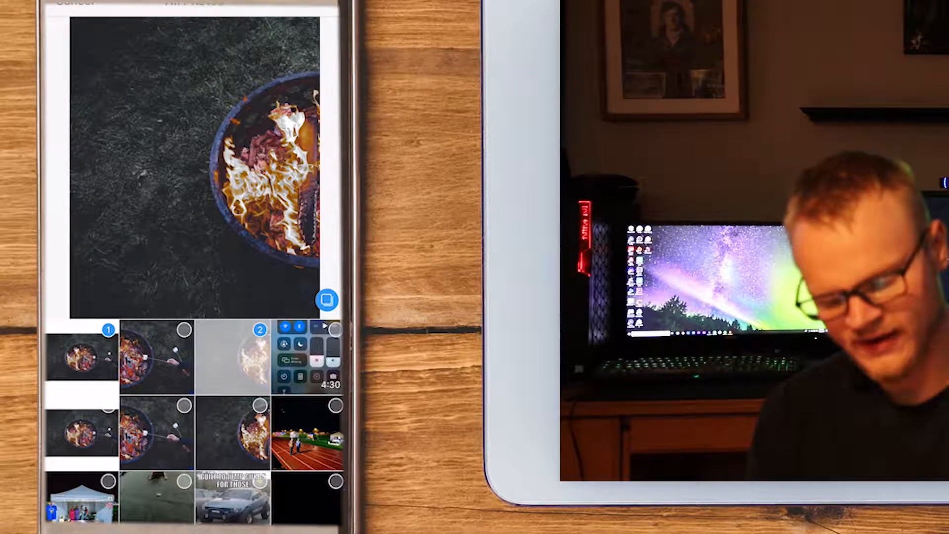